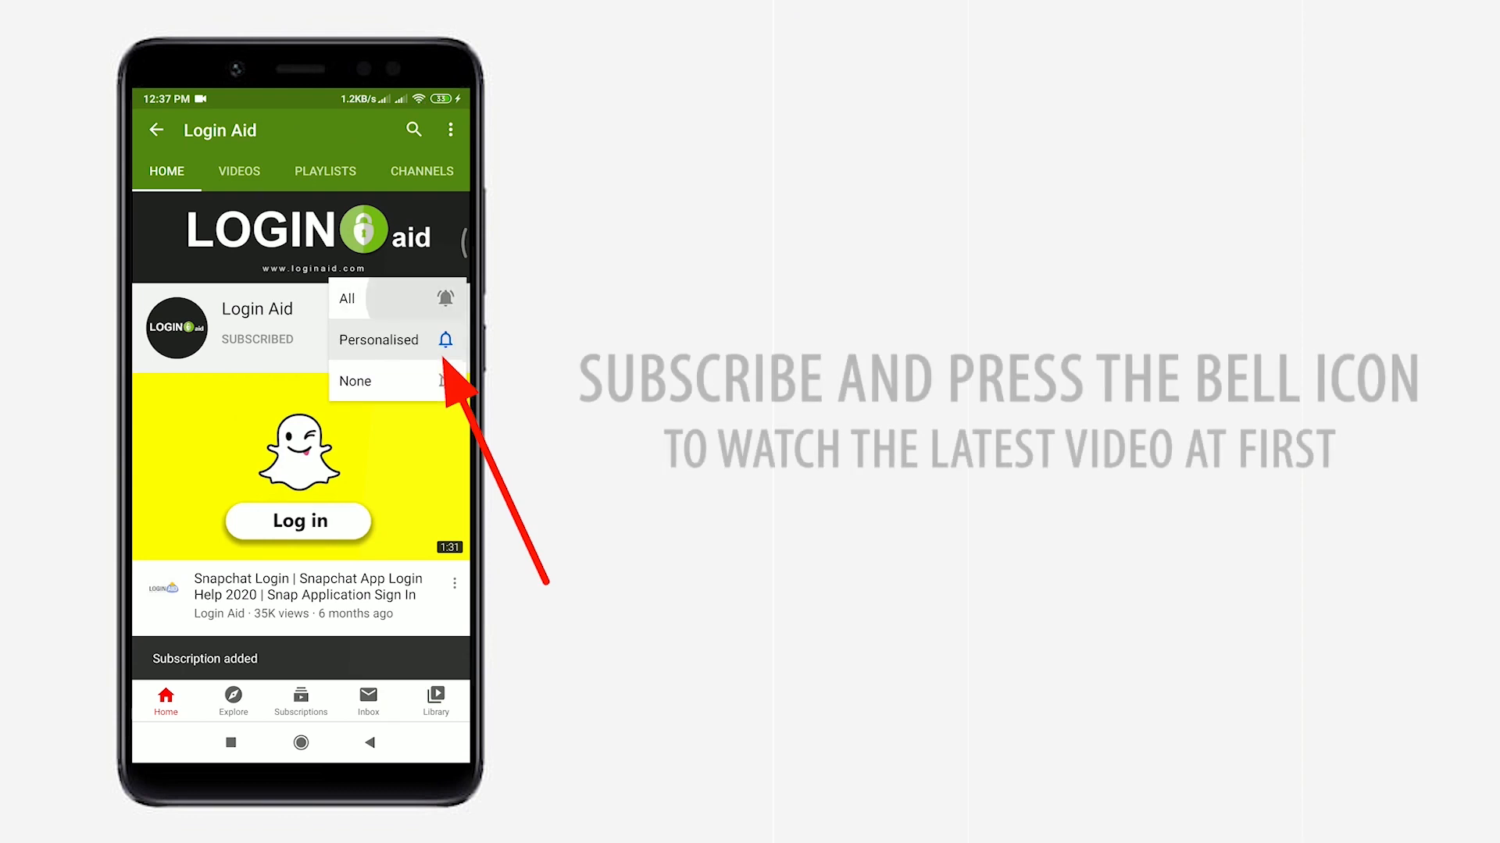
# Open the More menu from the Chess.com bottom navigation bar.
pyautogui.click(347, 299)
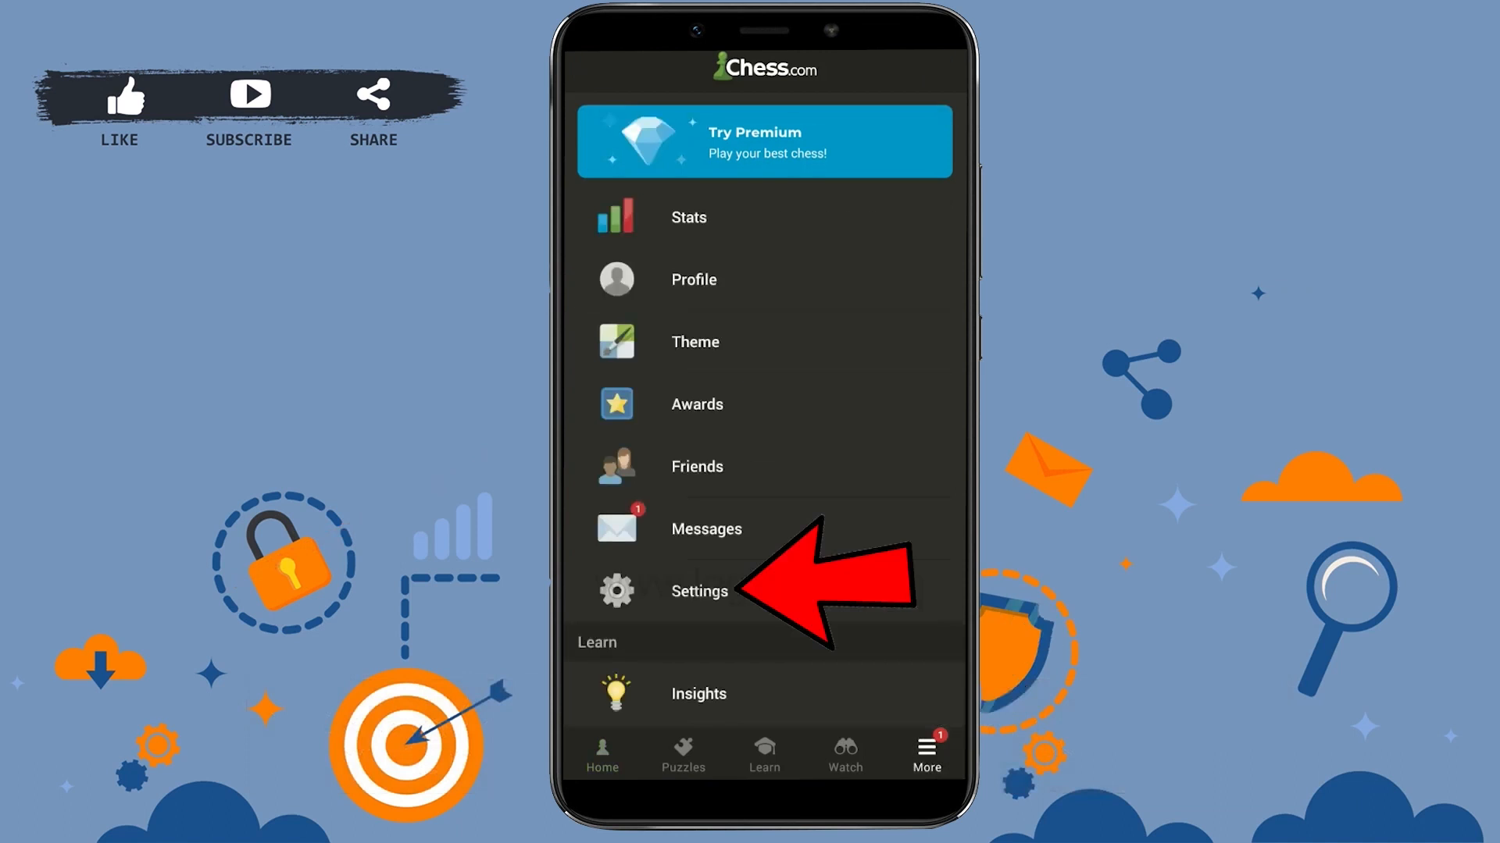
# Go to Settings, then the Play section with chat, Live Games and Daily Games options.
pyautogui.click(699, 591)
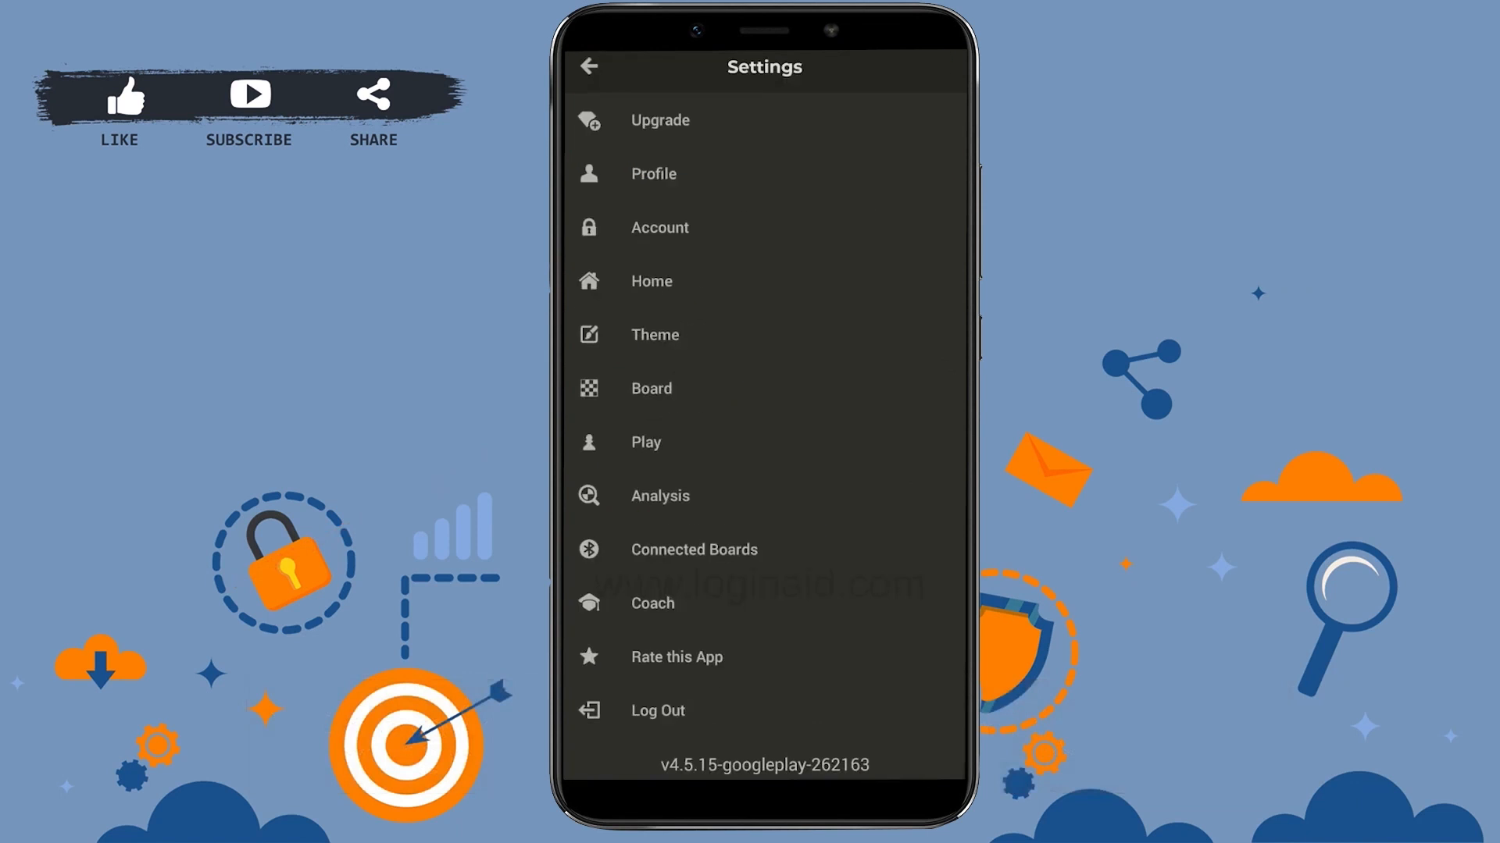
pyautogui.click(646, 442)
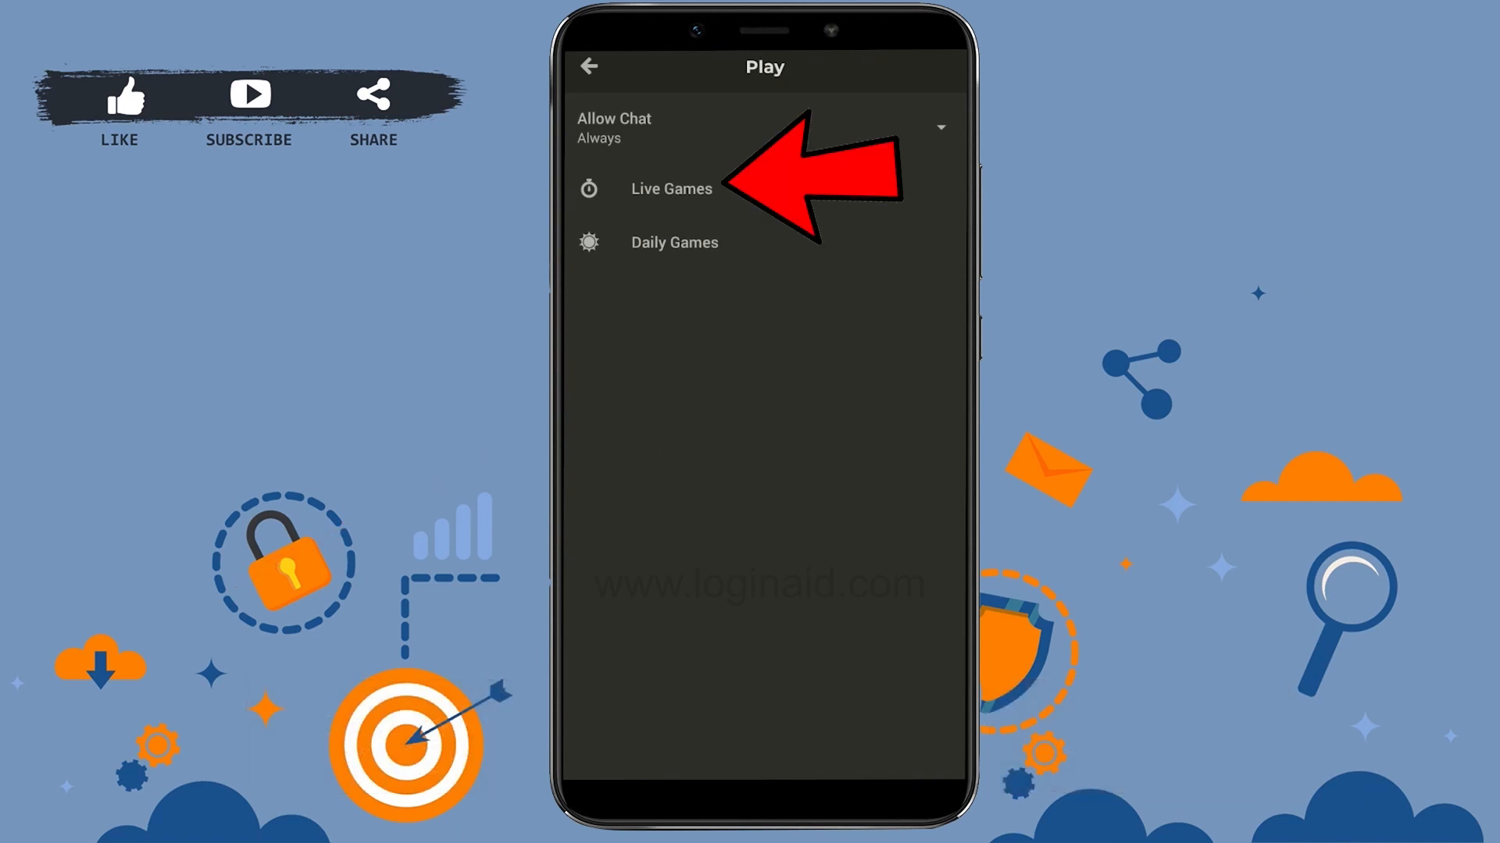
# Switch on Premove in the Live Games preferences.
pyautogui.click(670, 189)
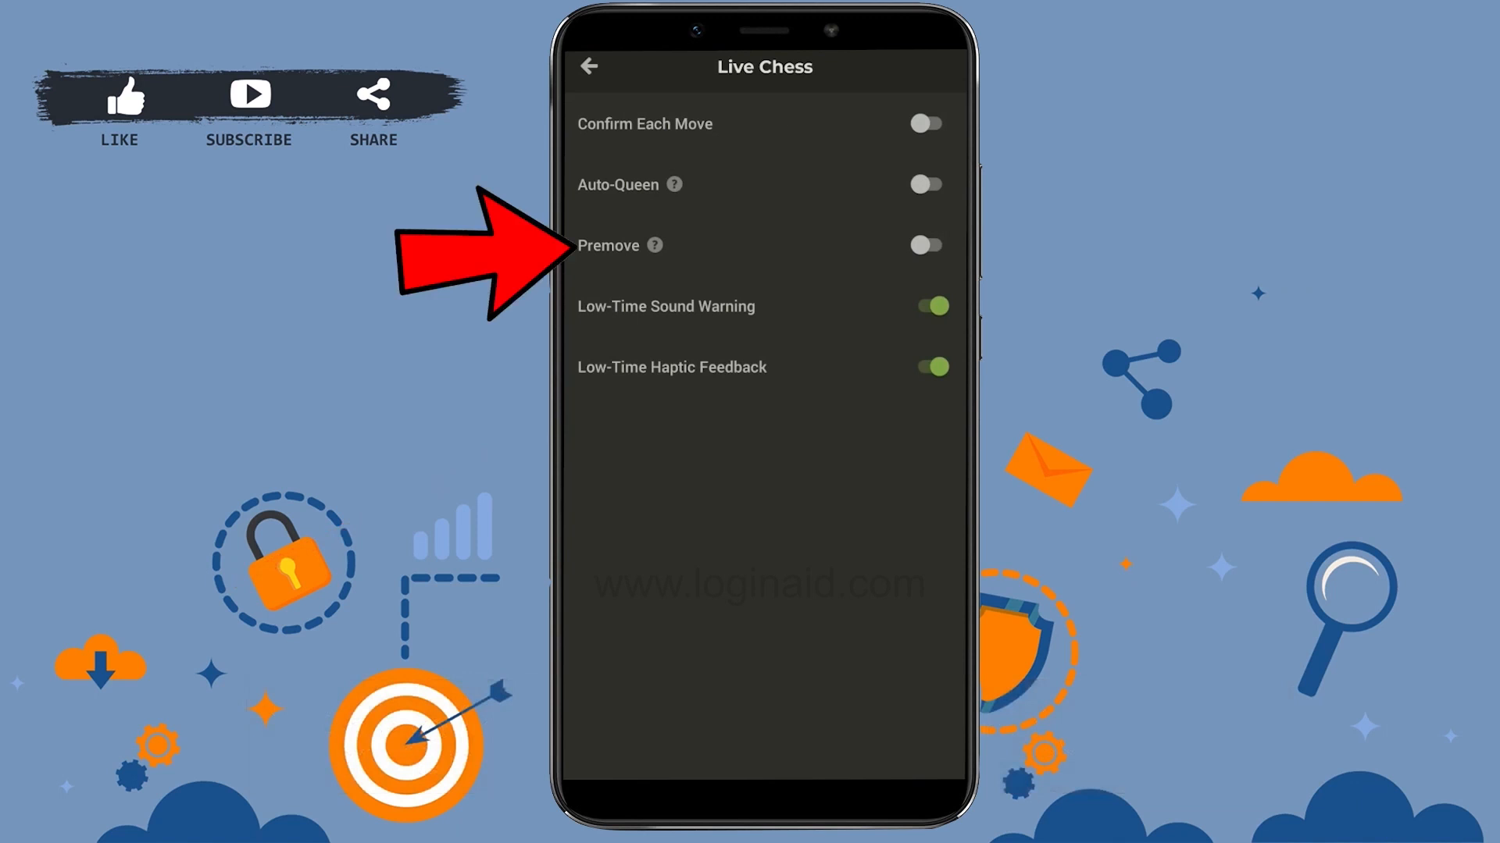
pyautogui.click(924, 245)
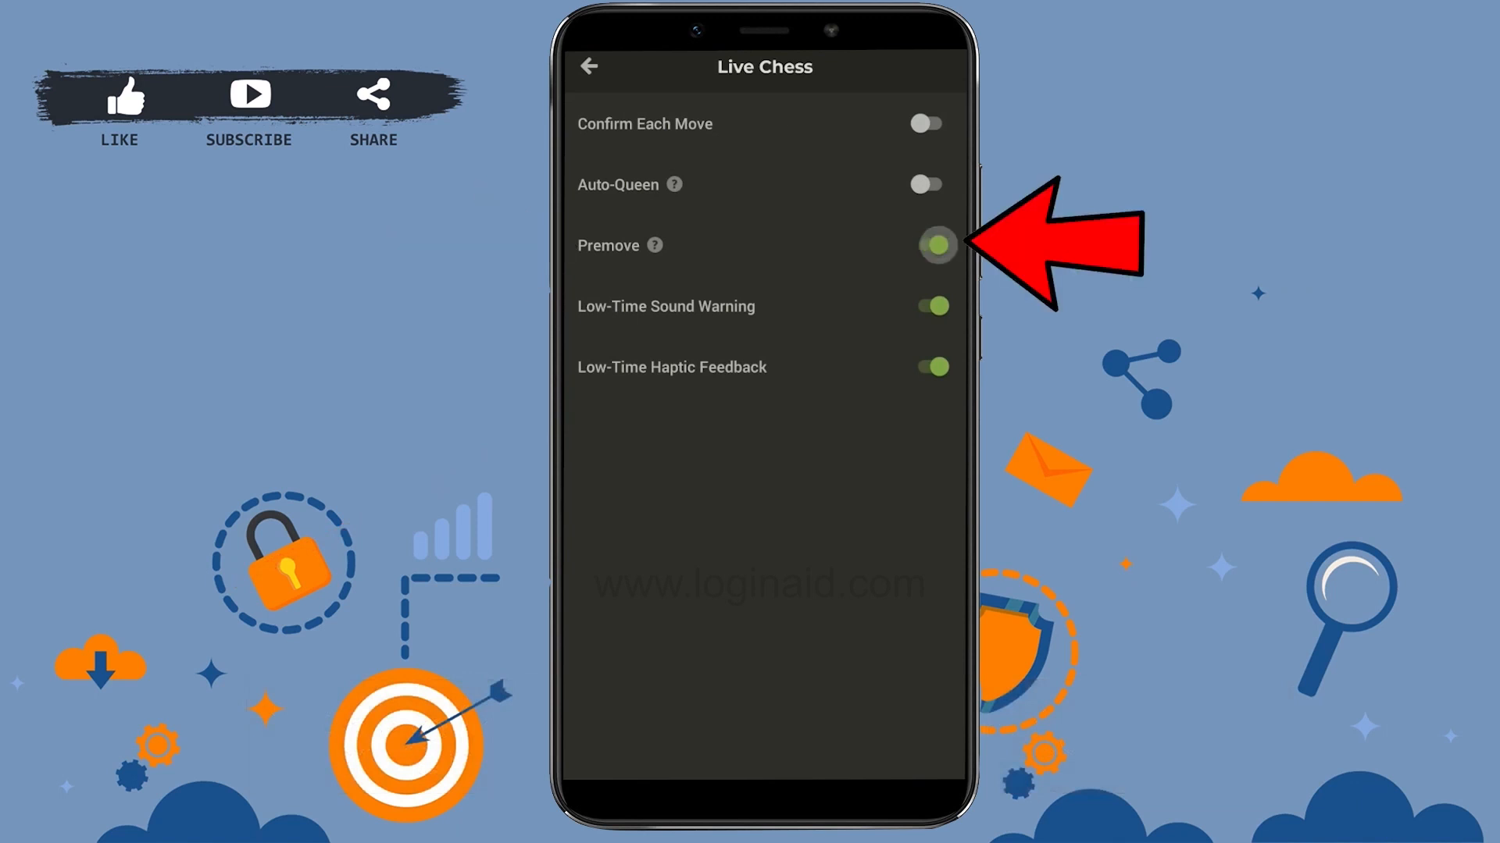
pyautogui.click(933, 244)
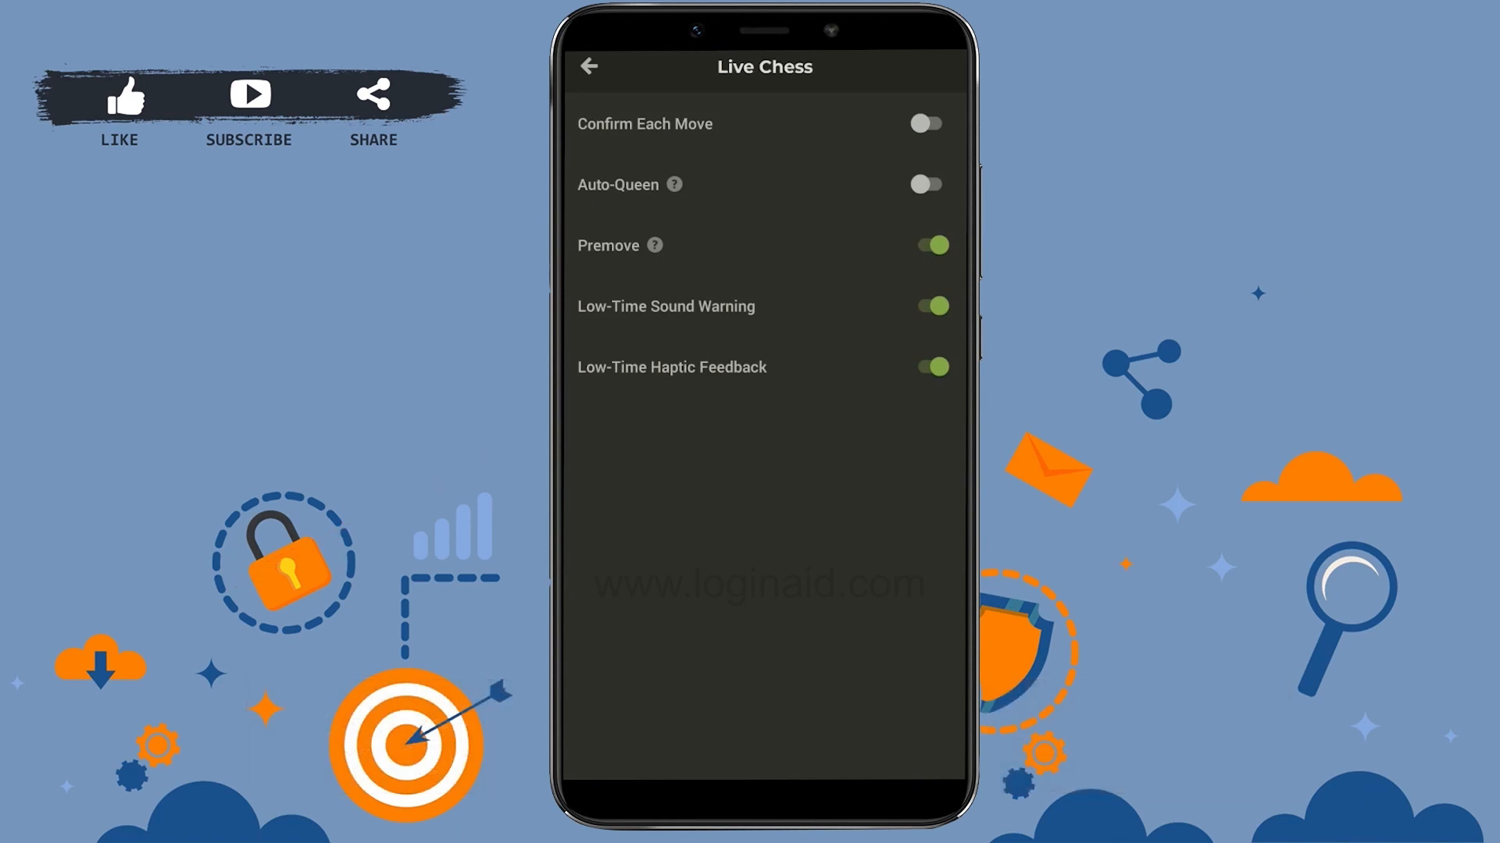